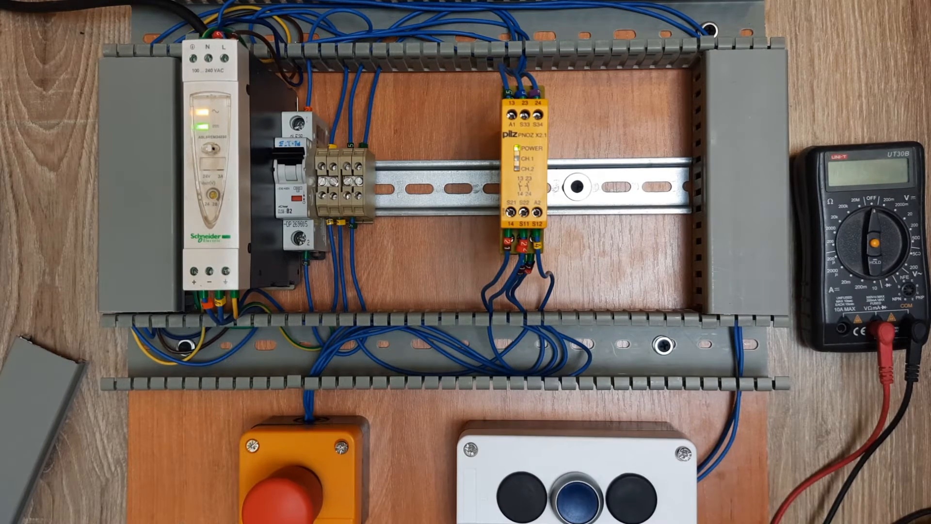
click(566, 491)
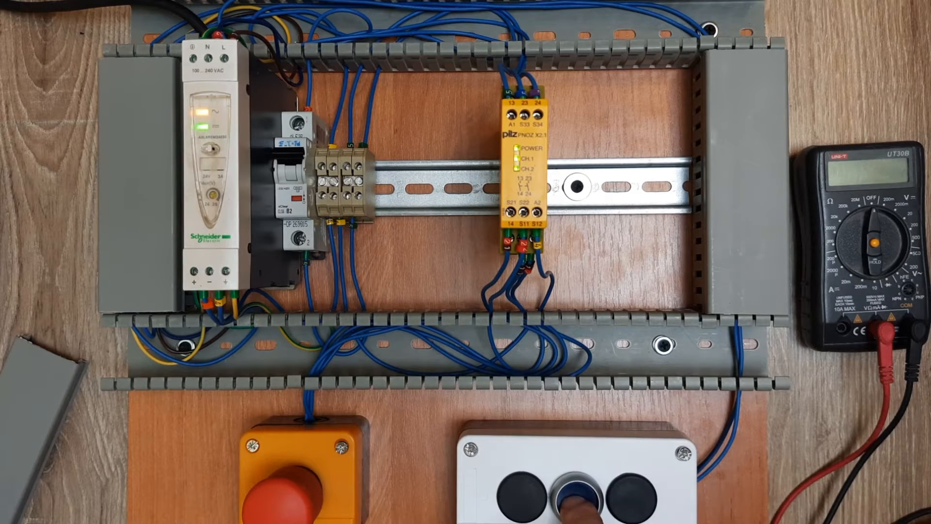
click(559, 498)
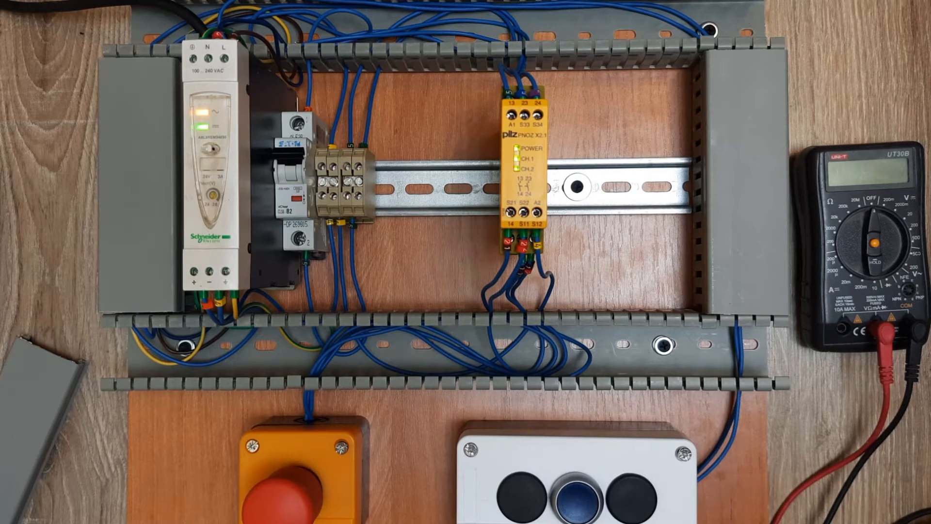
click(297, 470)
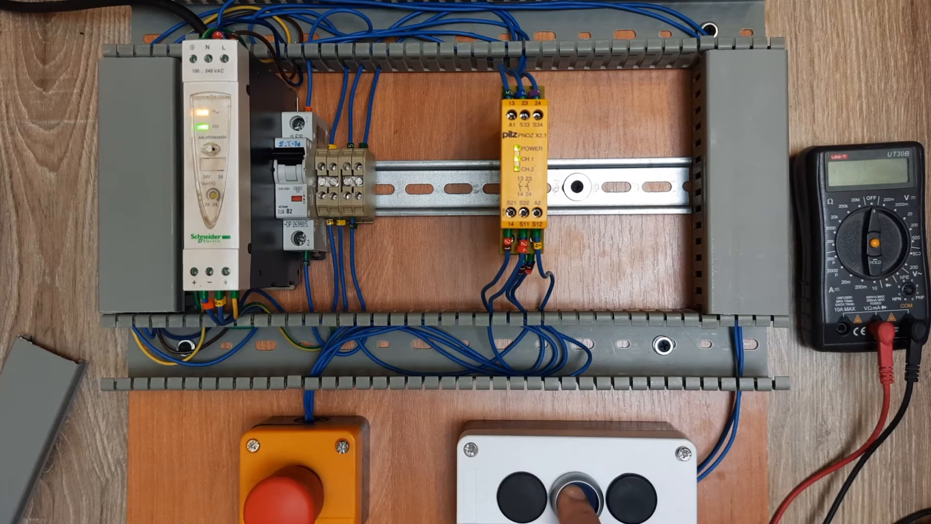
click(570, 497)
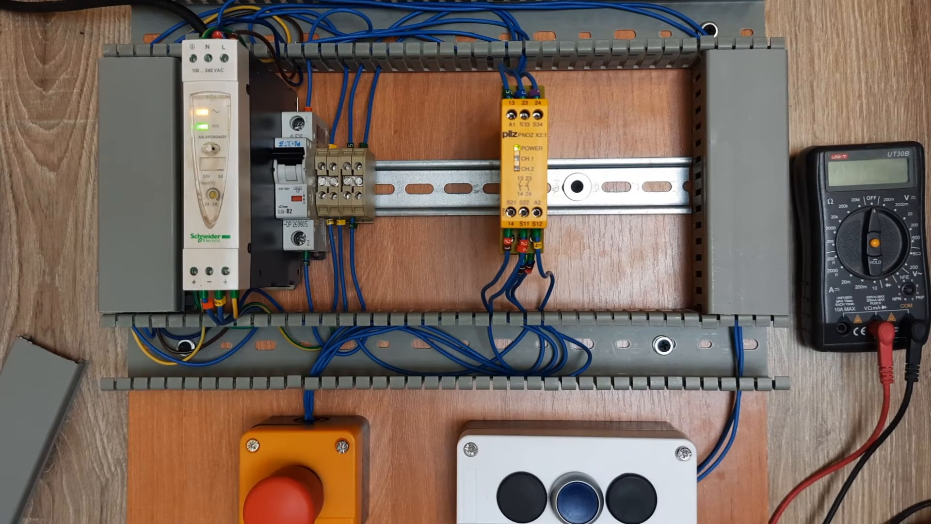
click(580, 493)
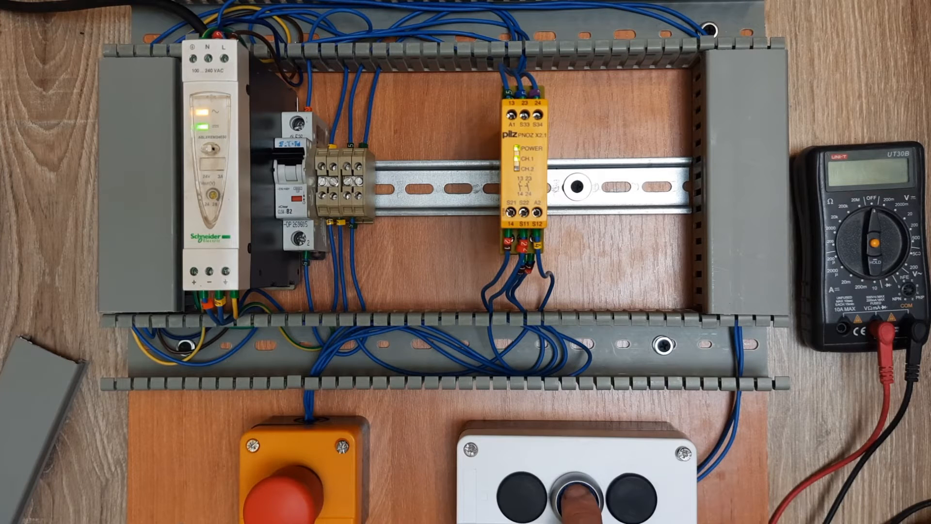
click(572, 492)
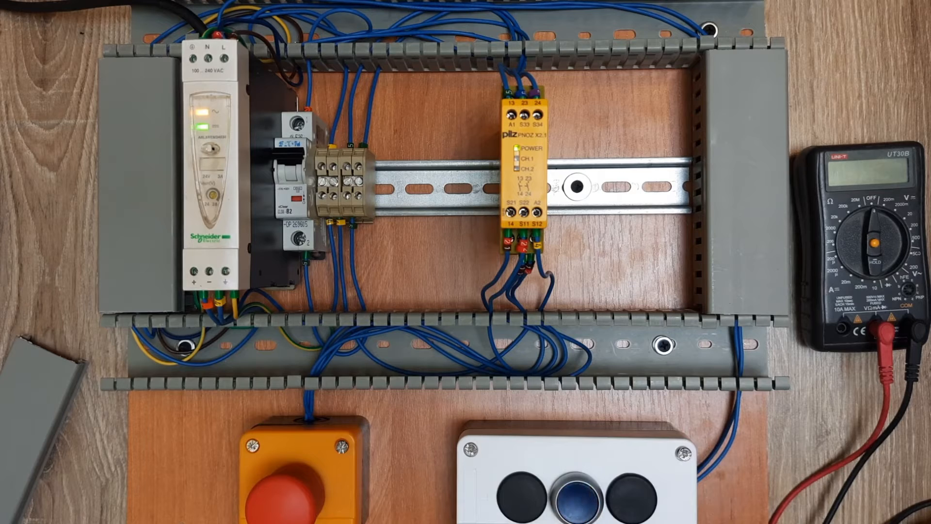
click(285, 487)
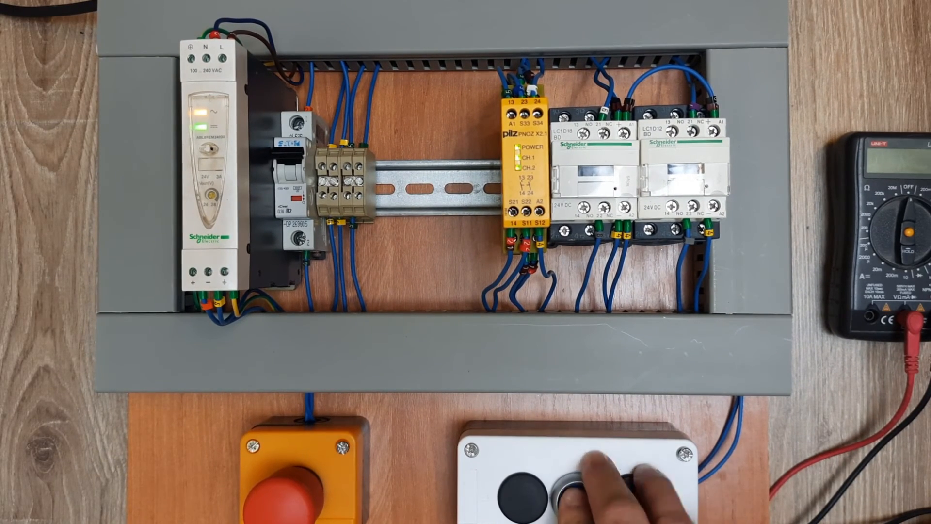
click(579, 483)
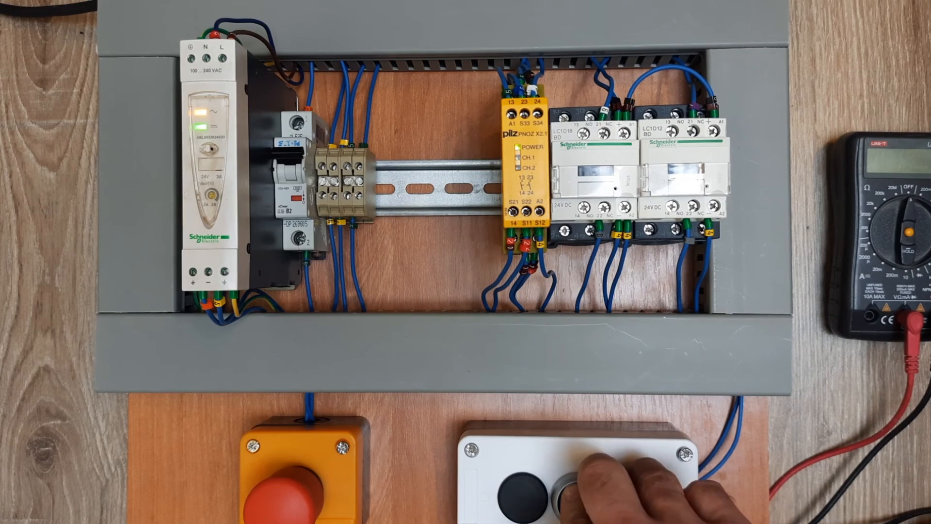
click(567, 487)
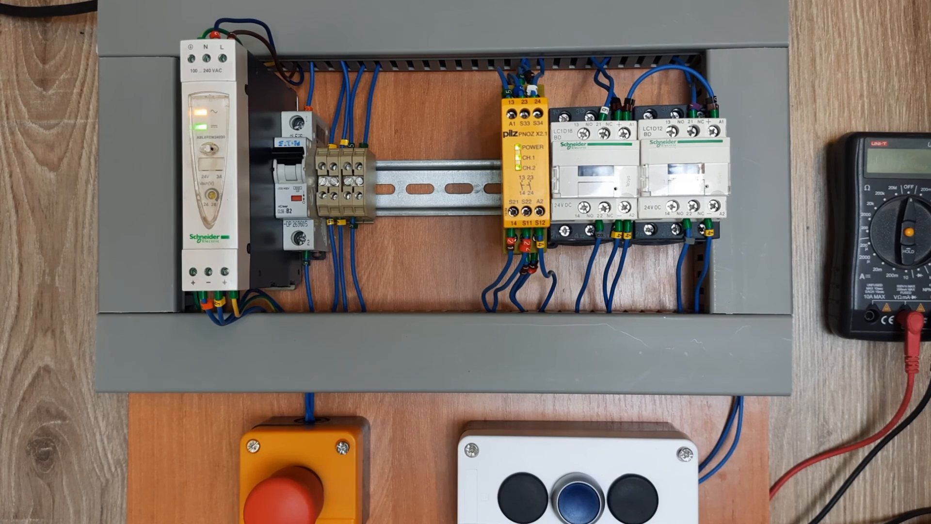